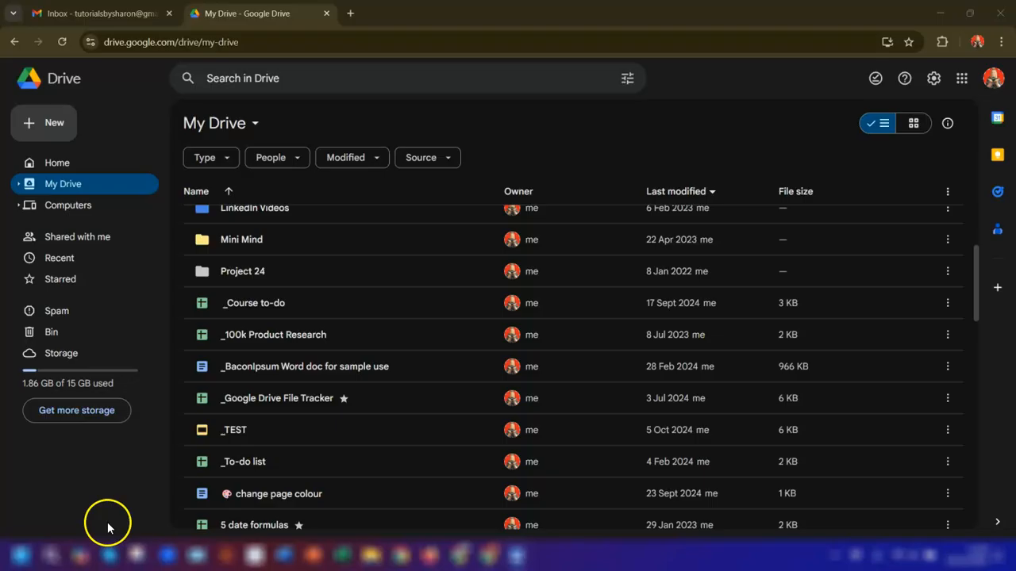
mouse_move(264, 493)
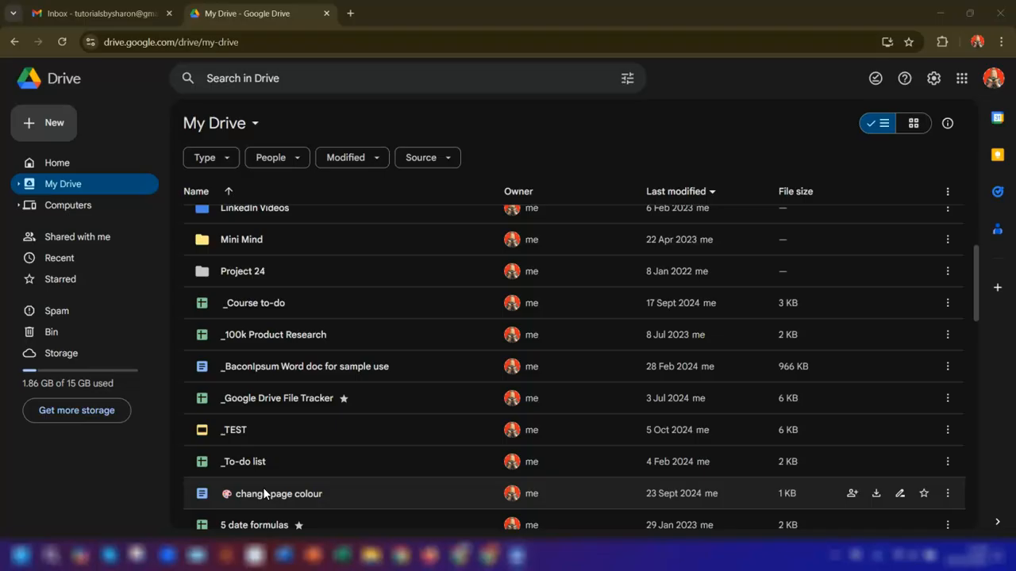
mouse_move(420, 365)
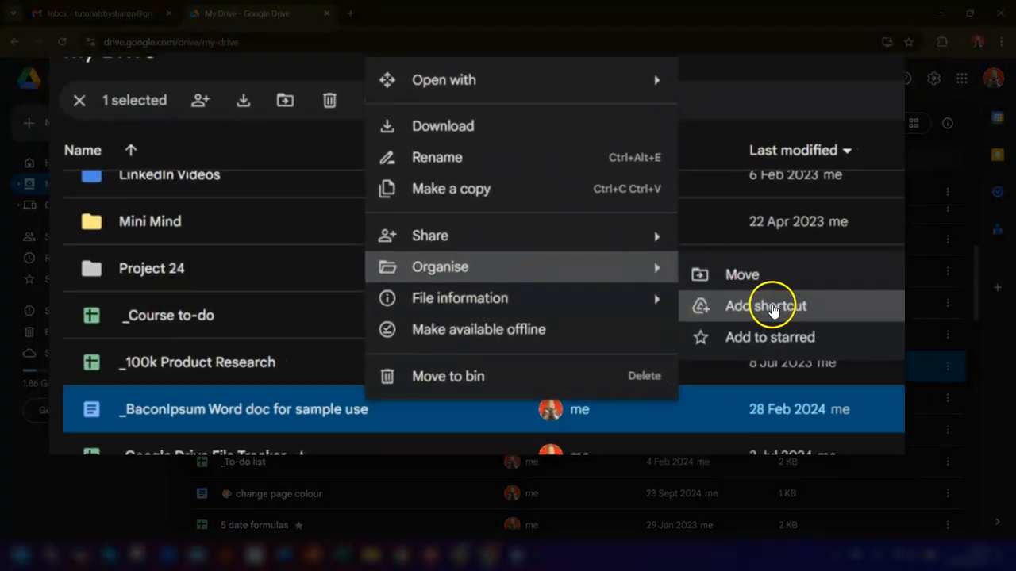
- Add a shortcut to the _Baconipsum Word doc in My Drive's YouTube Videos folder via Organise > Add shortcut
click(765, 305)
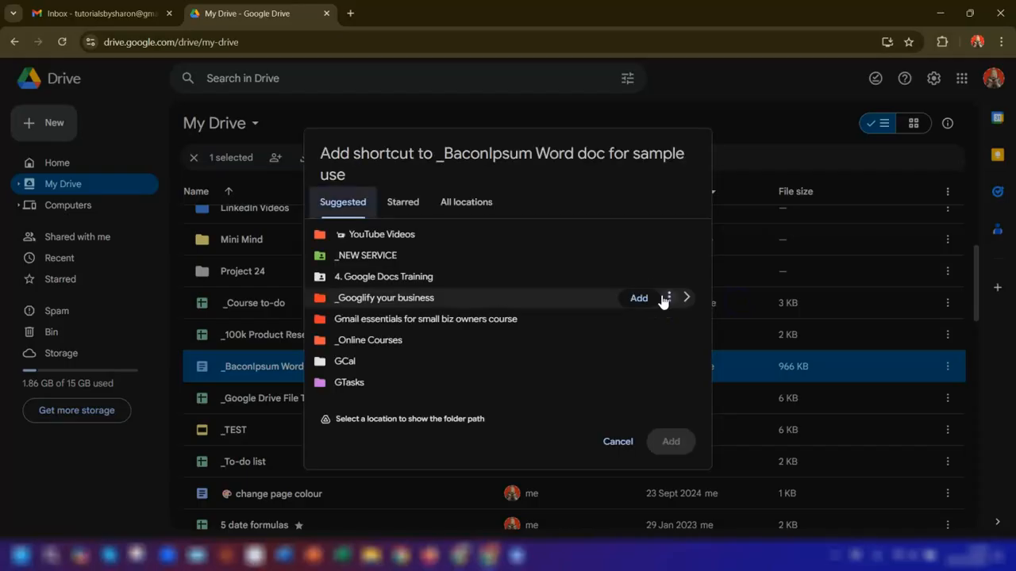
mouse_move(500, 285)
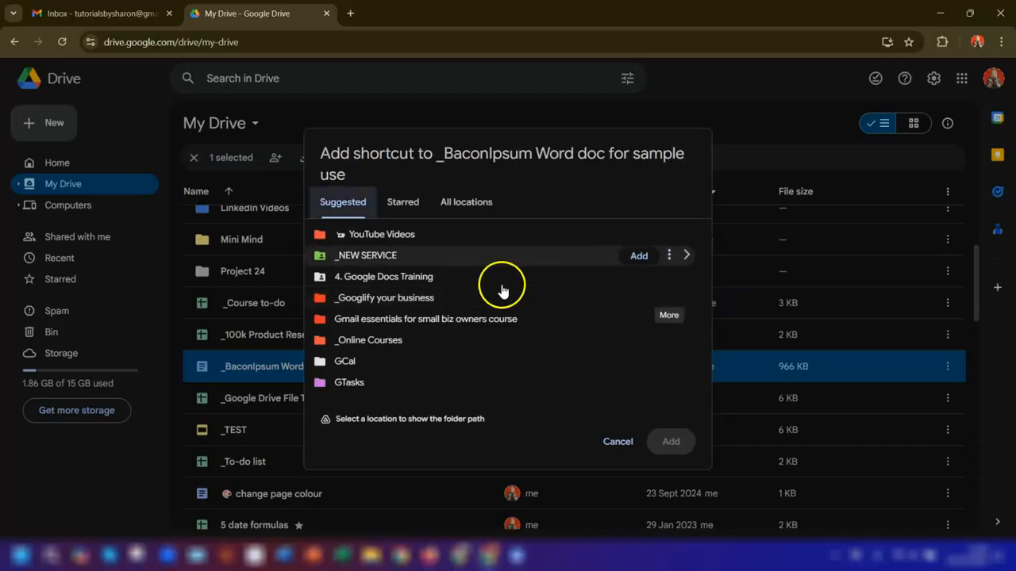
click(466, 201)
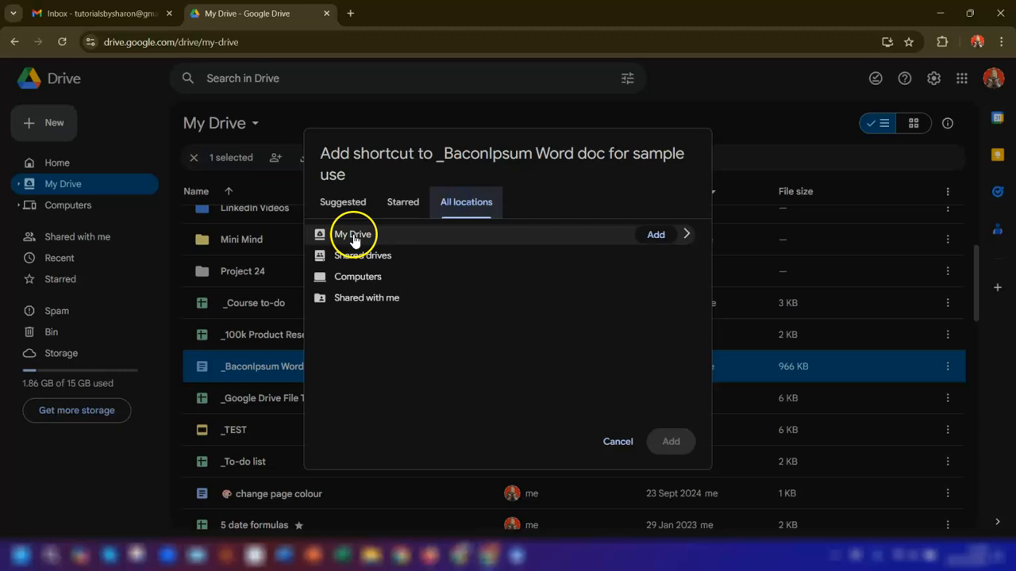
click(685, 234)
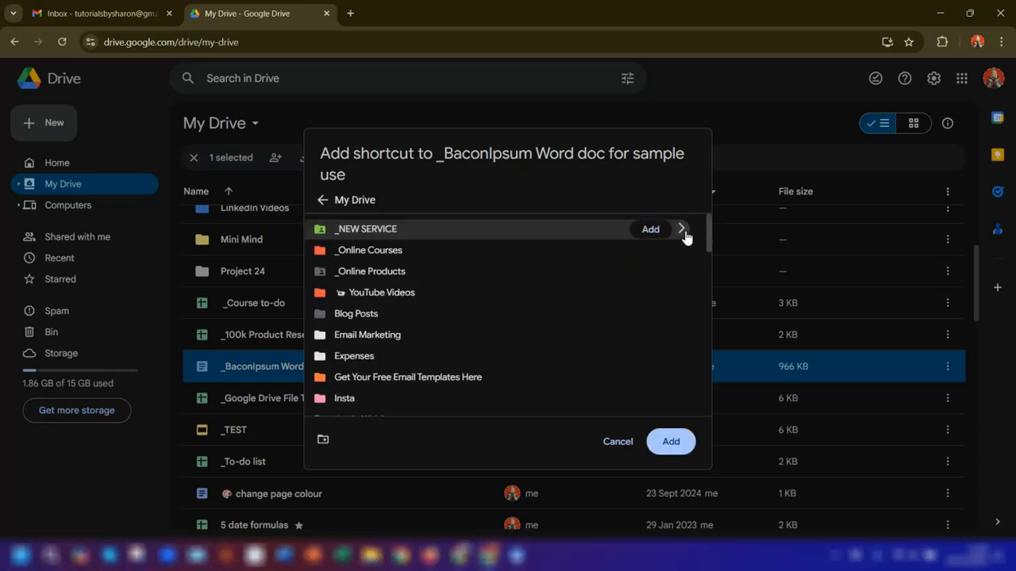
mouse_move(409, 292)
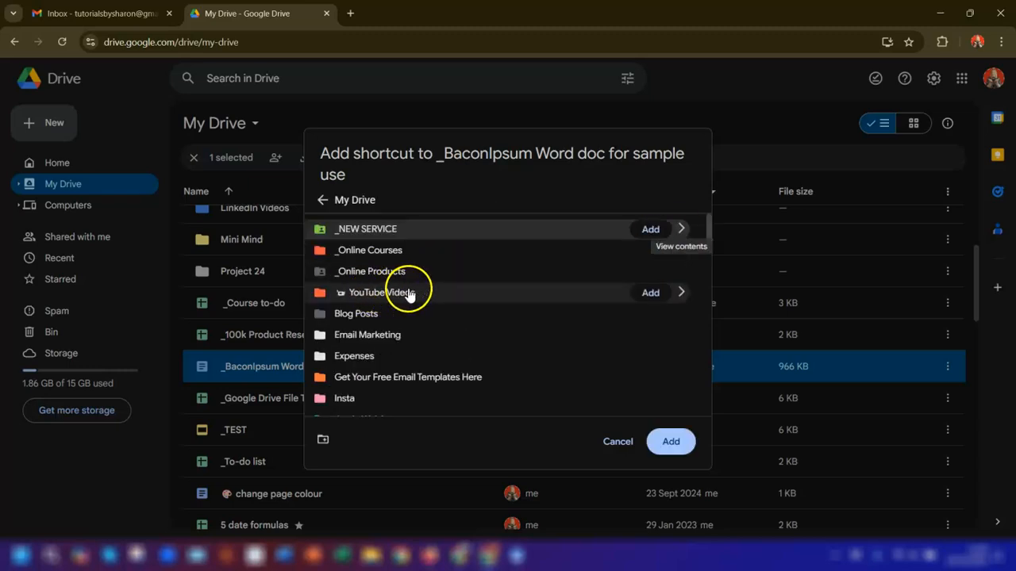
click(669, 441)
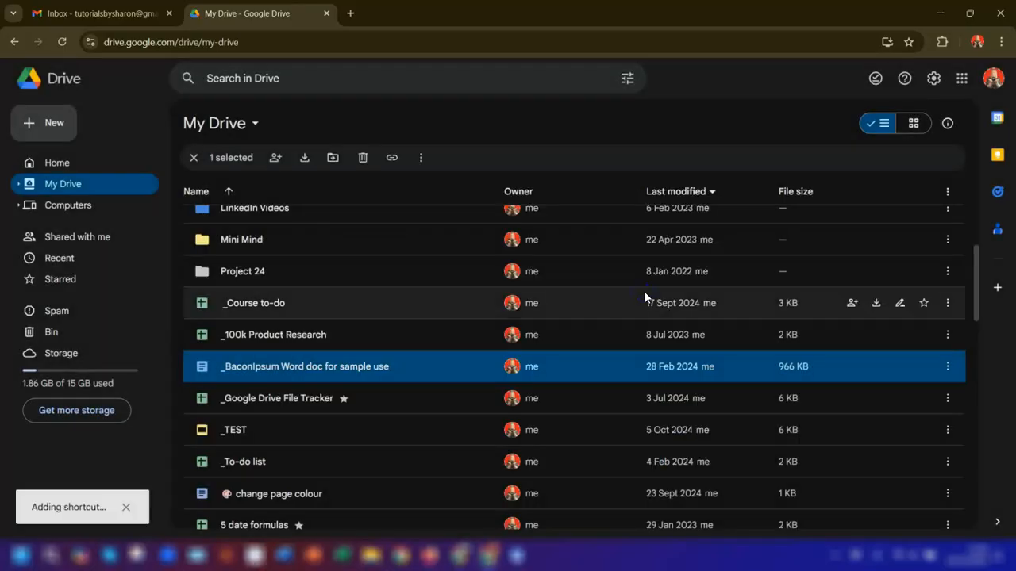
click(194, 157)
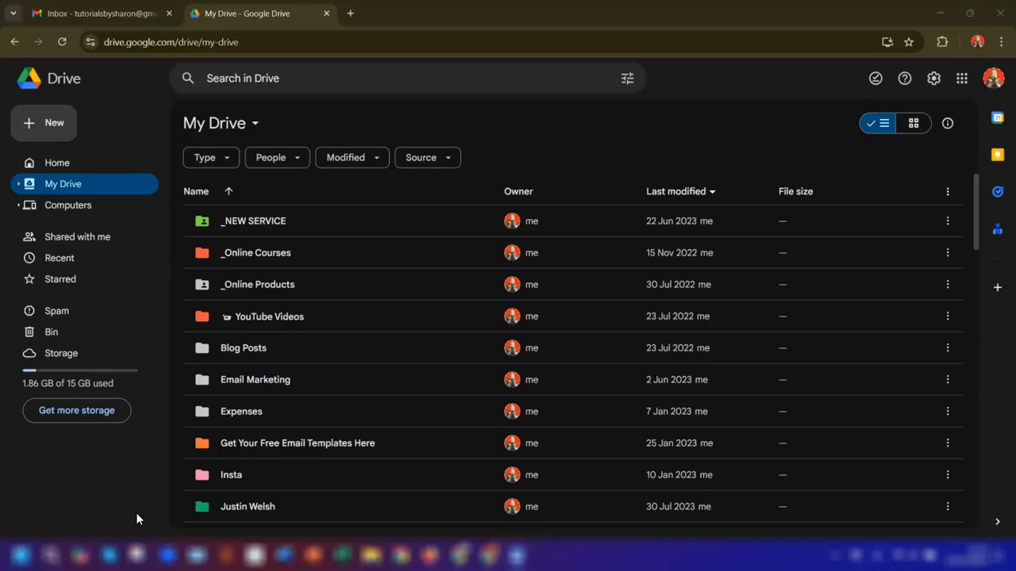
- Copy the _Baconipsum doc with Ctrl+C and paste a shortcut into Blog Posts with Ctrl+Shift+V
scroll(down, 3)
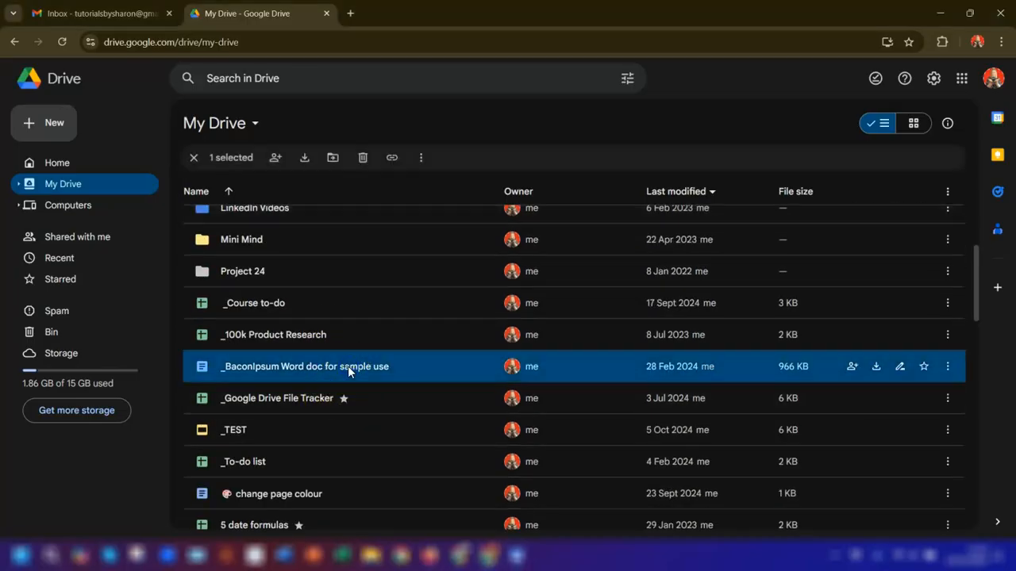
key(ctrl+c)
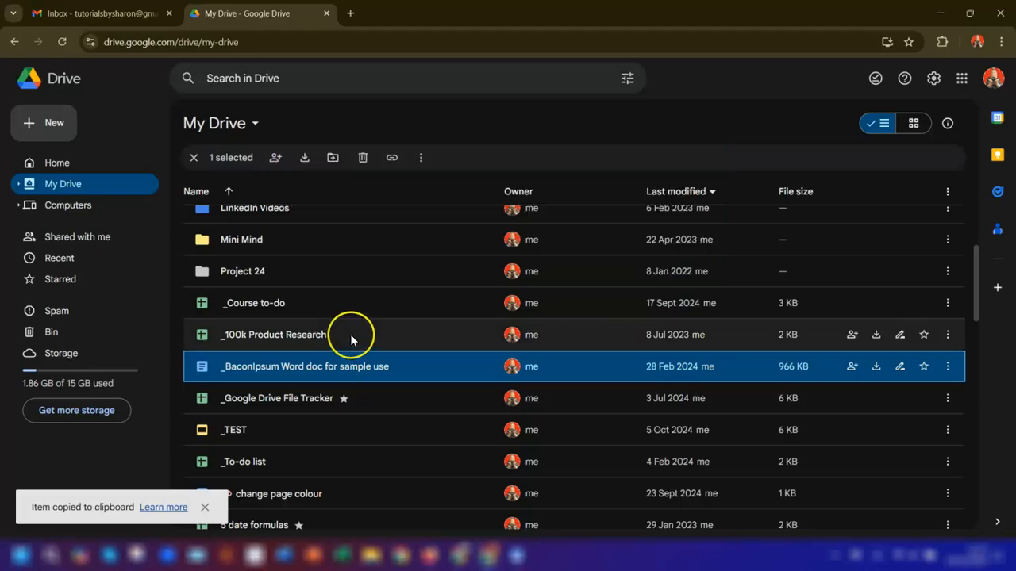
scroll(up, 3)
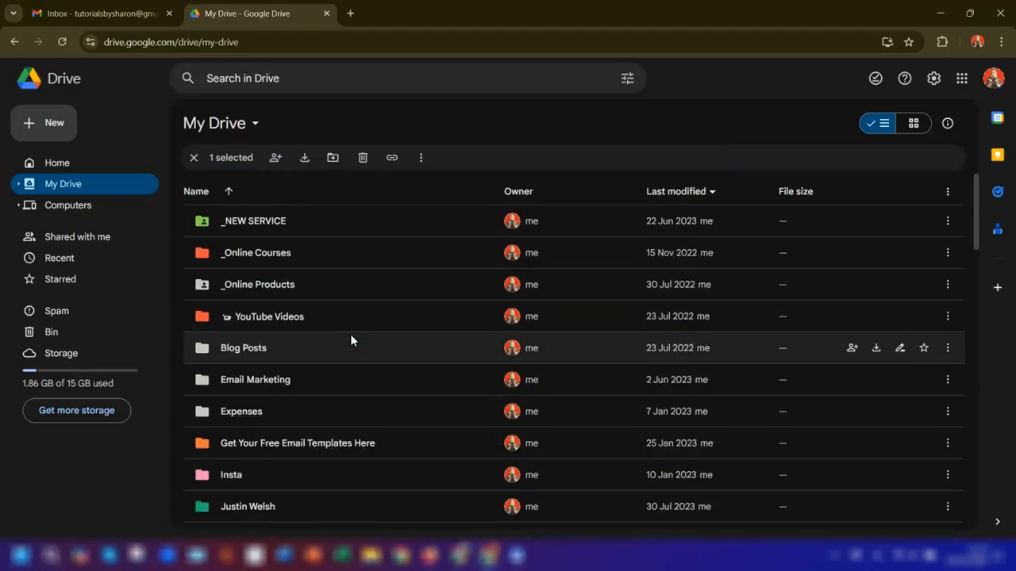
double_click(243, 348)
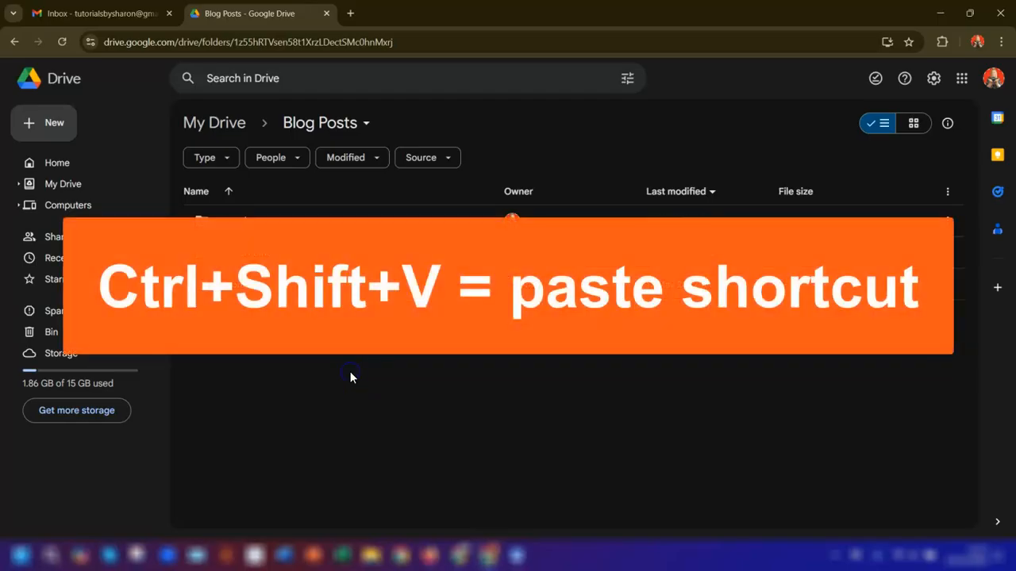
key(ctrl+shift+v)
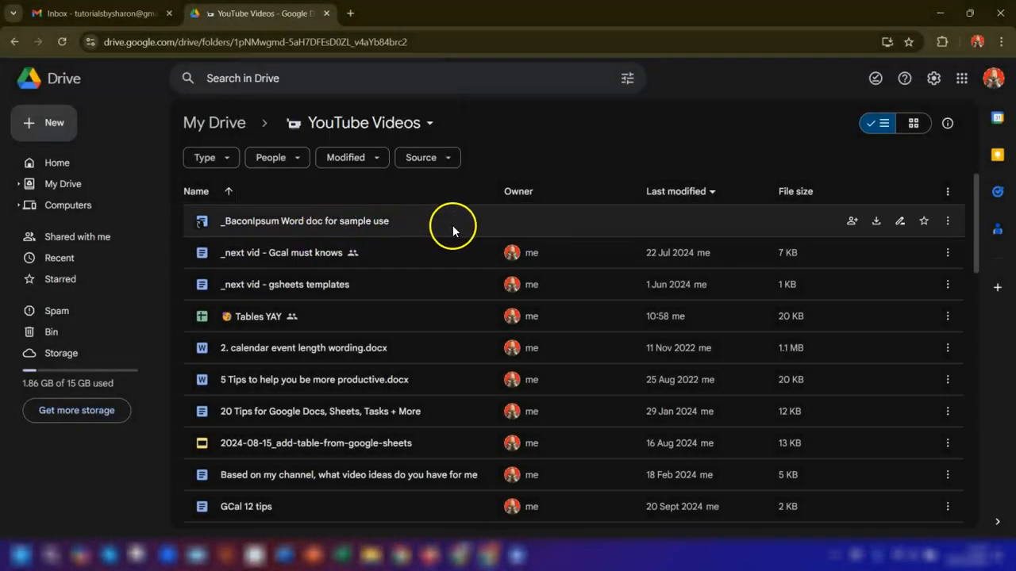
mouse_move(470, 228)
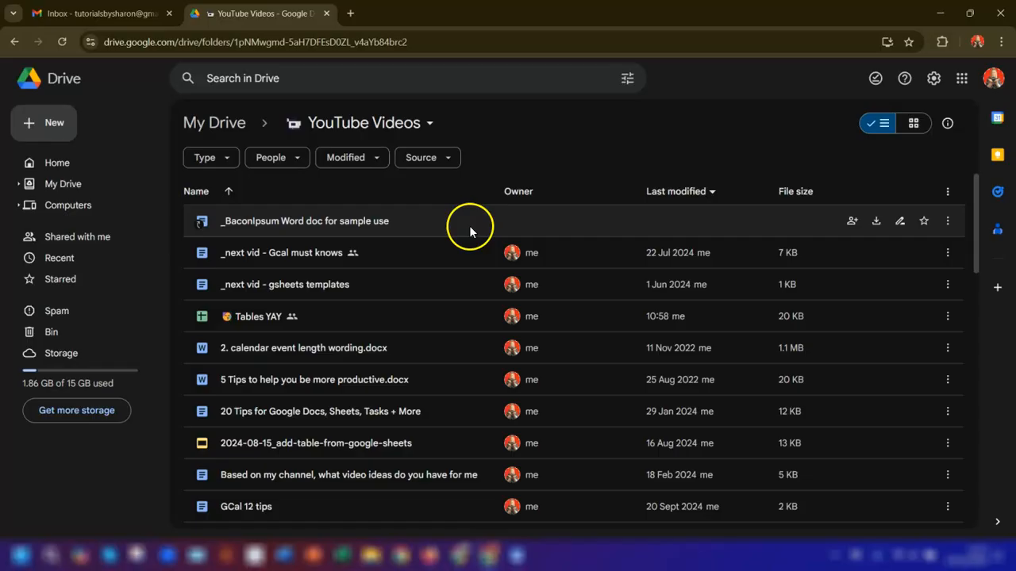
mouse_move(495, 213)
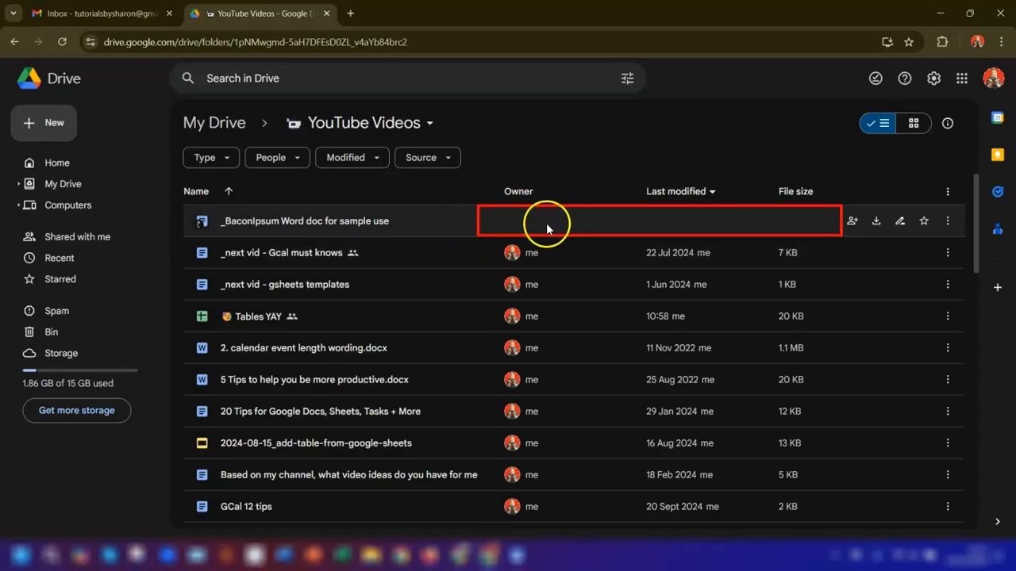
mouse_move(797, 222)
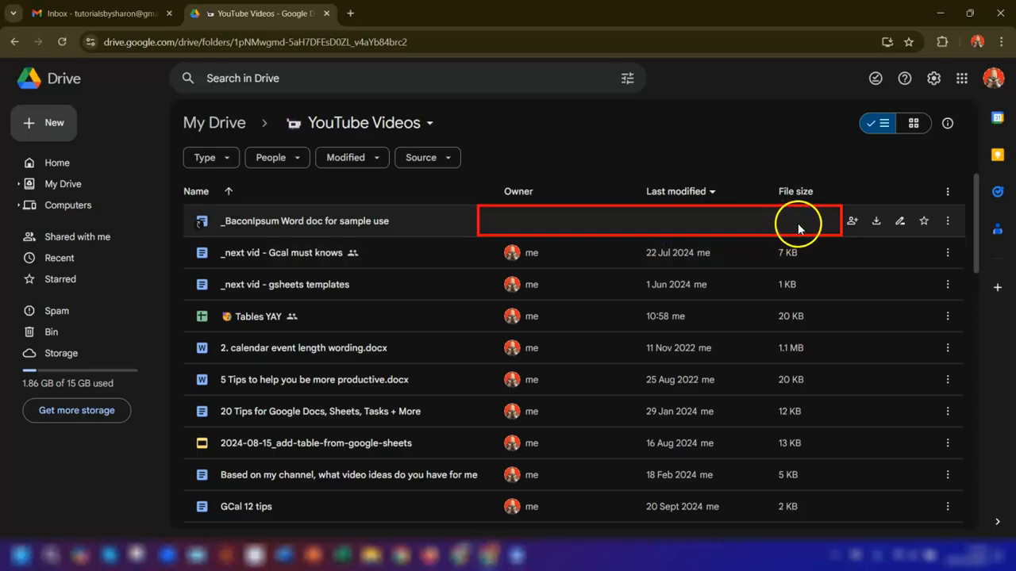
mouse_move(387, 234)
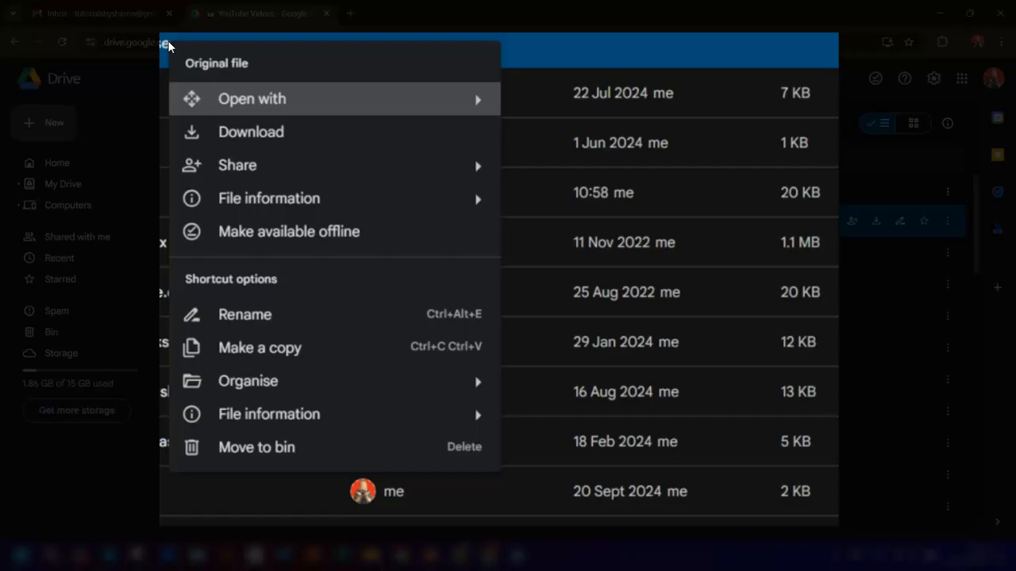
mouse_move(225, 55)
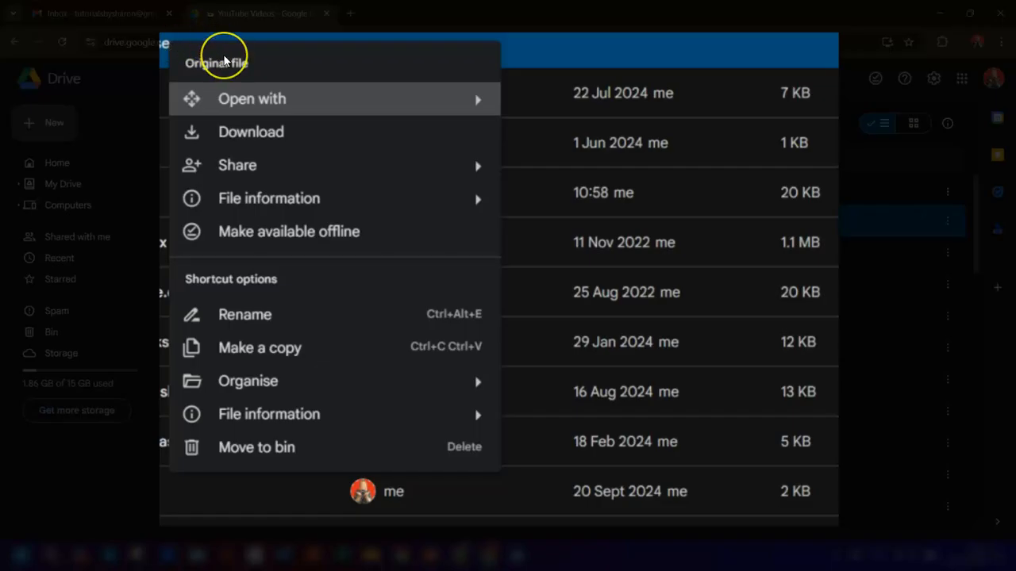
mouse_move(268, 197)
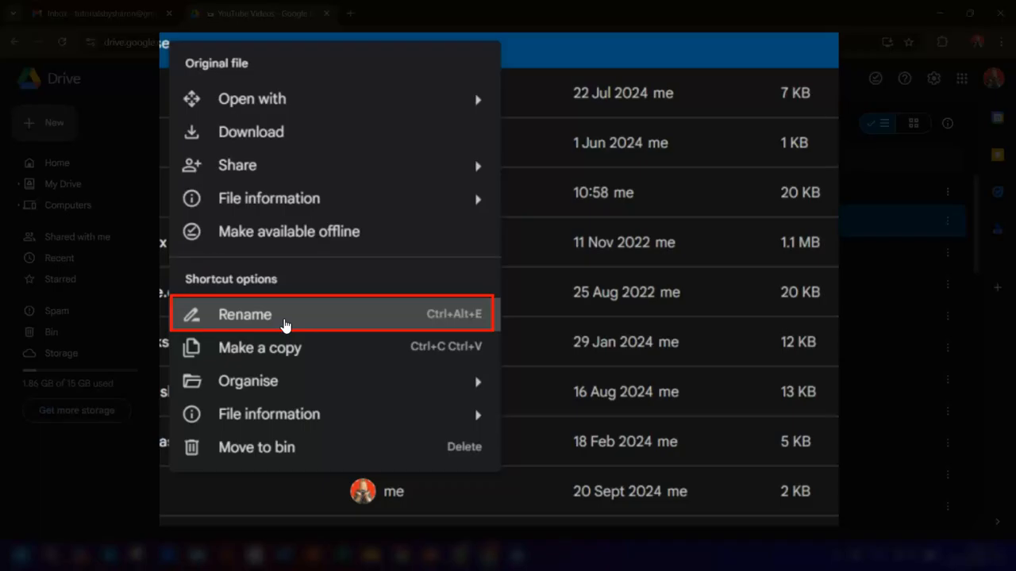
mouse_move(286, 326)
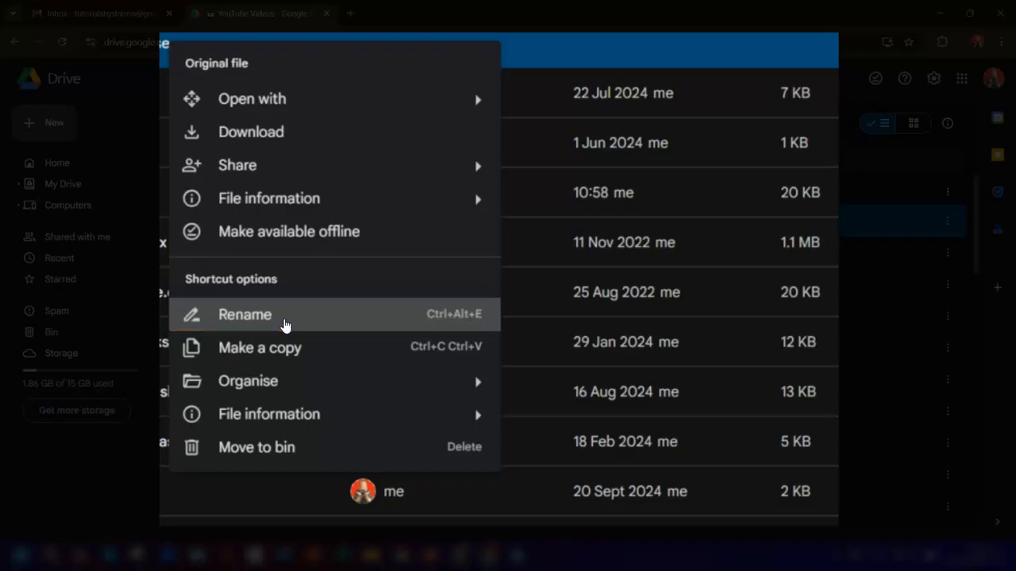
mouse_move(286, 349)
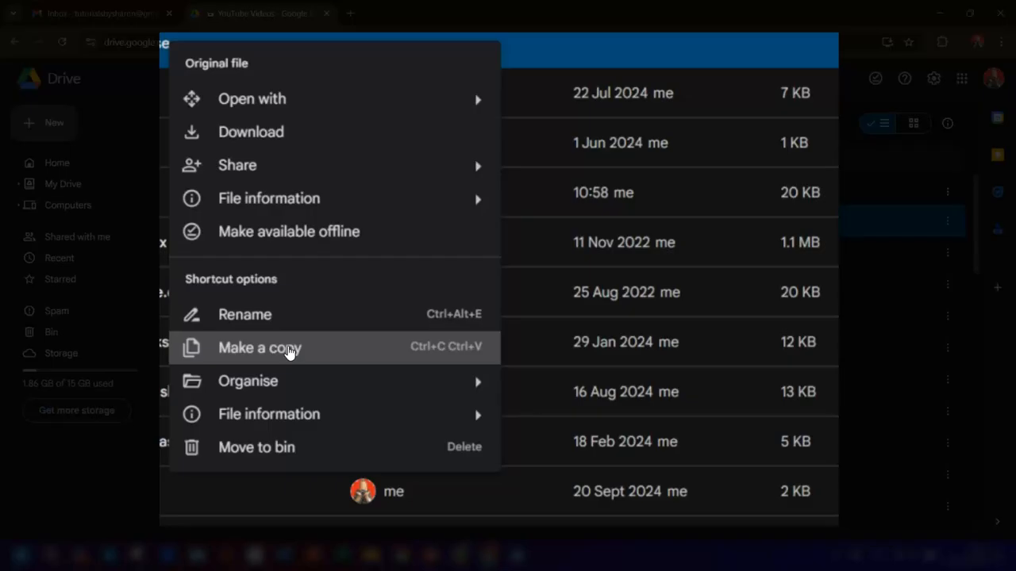
mouse_move(247, 380)
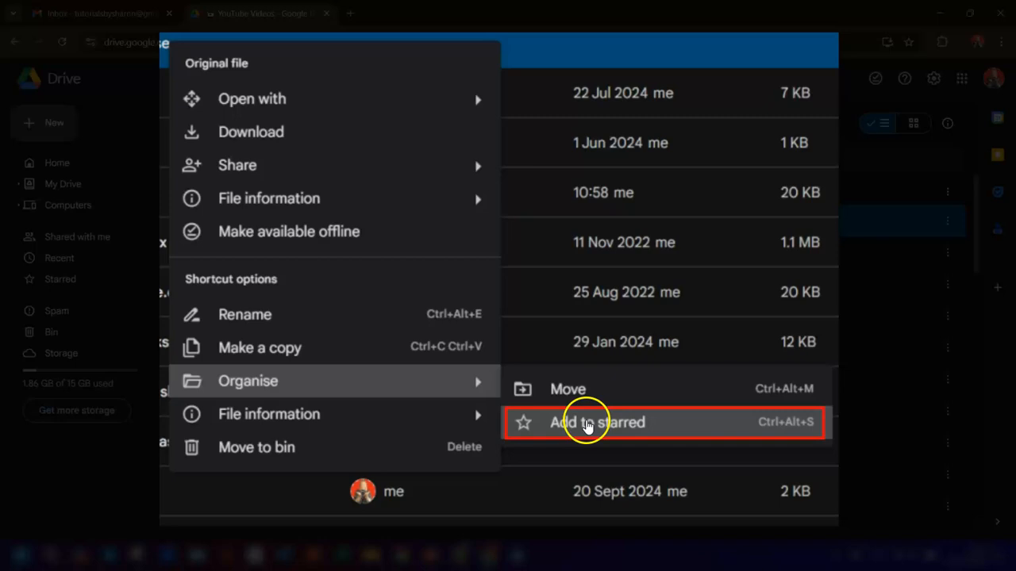
mouse_move(627, 422)
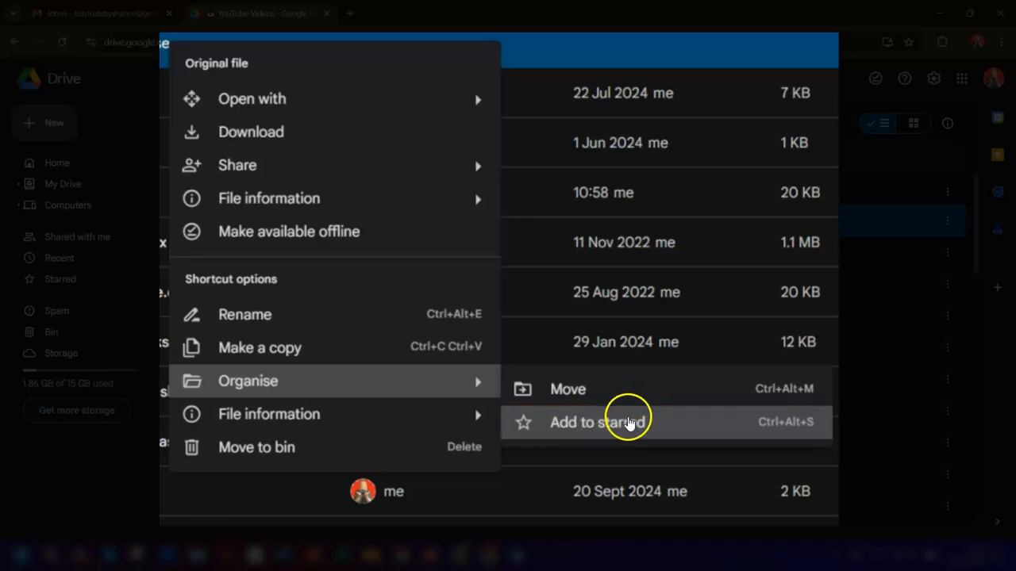
mouse_move(56, 277)
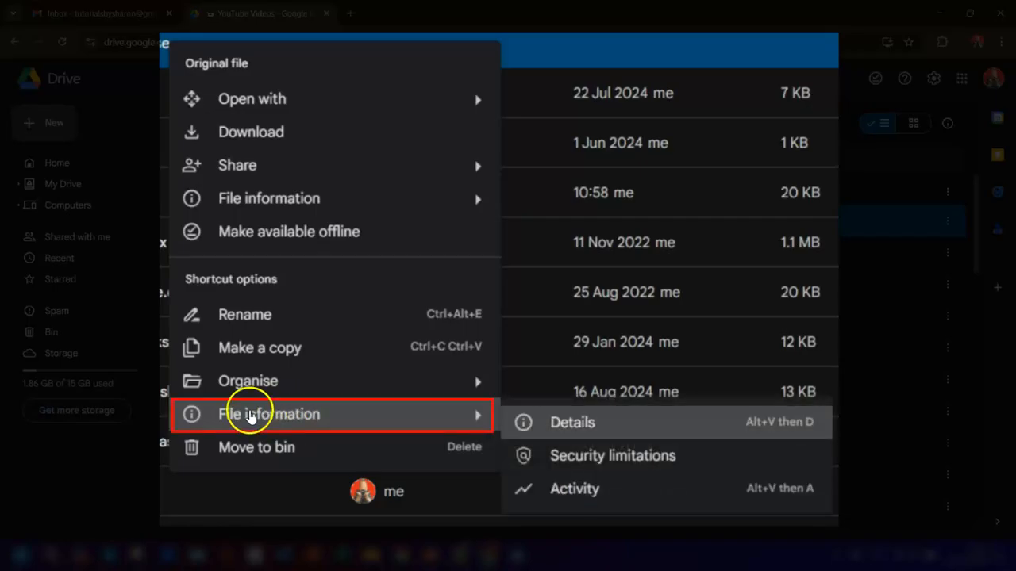
mouse_move(558, 422)
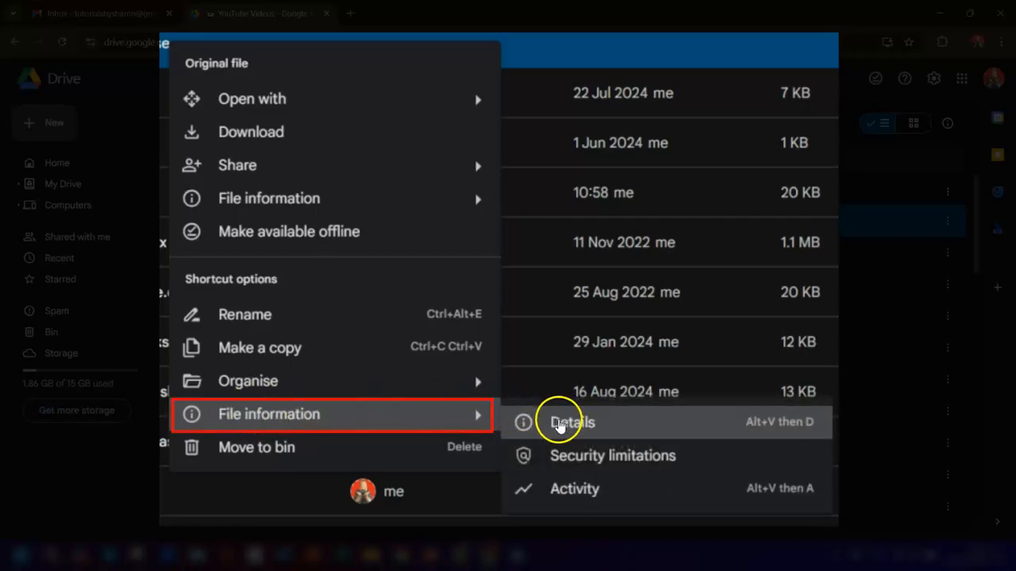
mouse_move(341, 390)
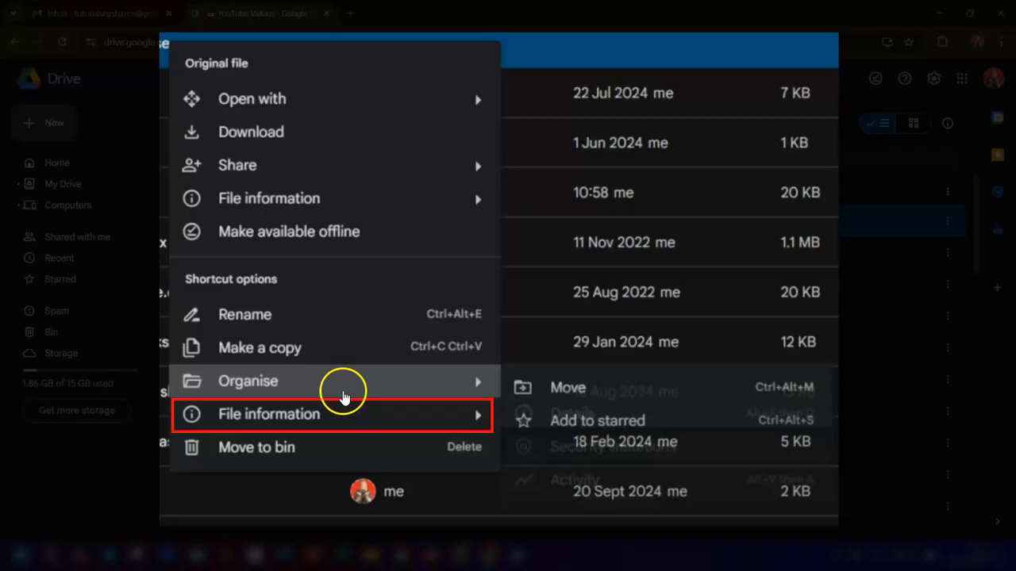
mouse_move(286, 448)
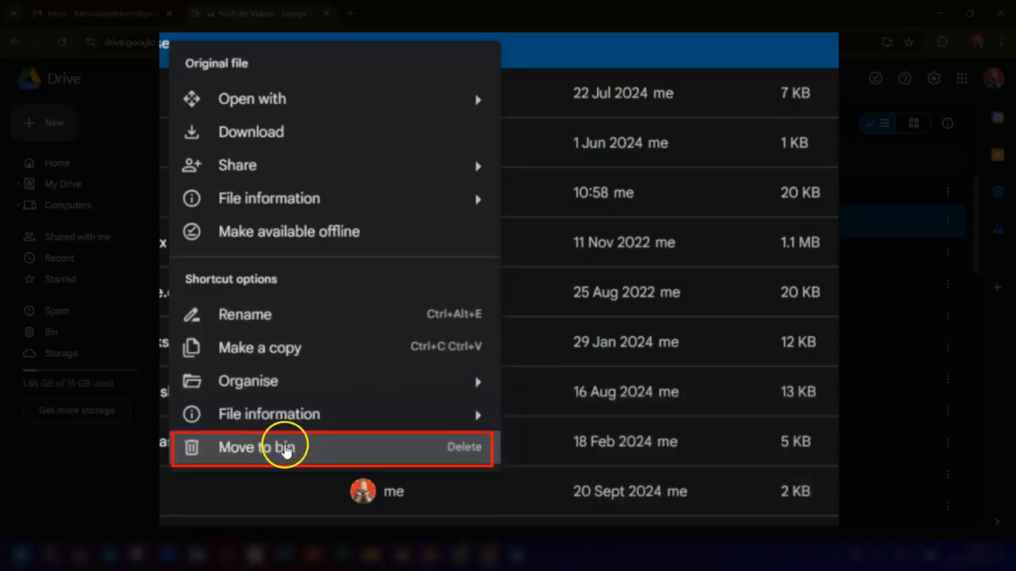
mouse_move(310, 466)
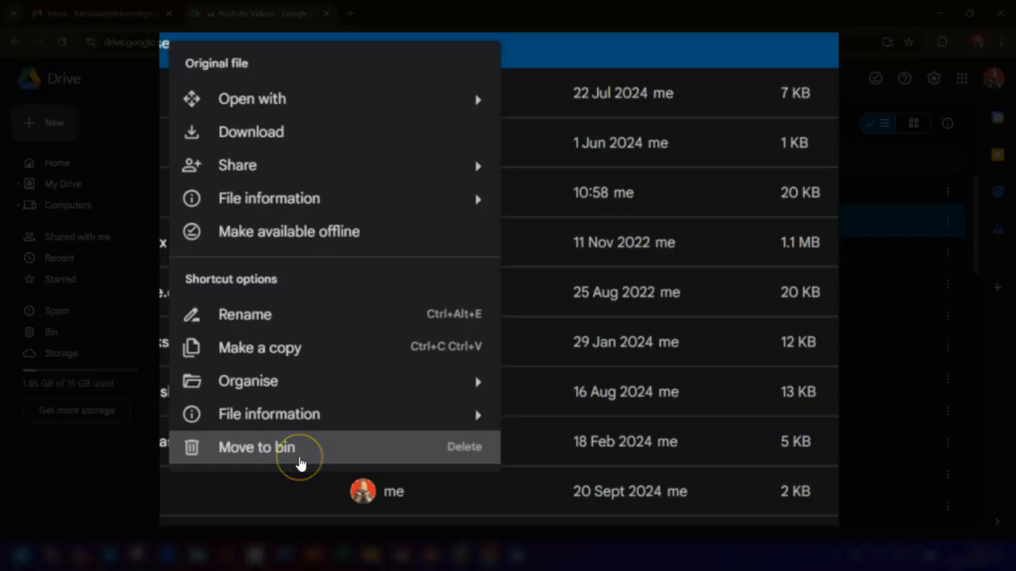
mouse_move(300, 457)
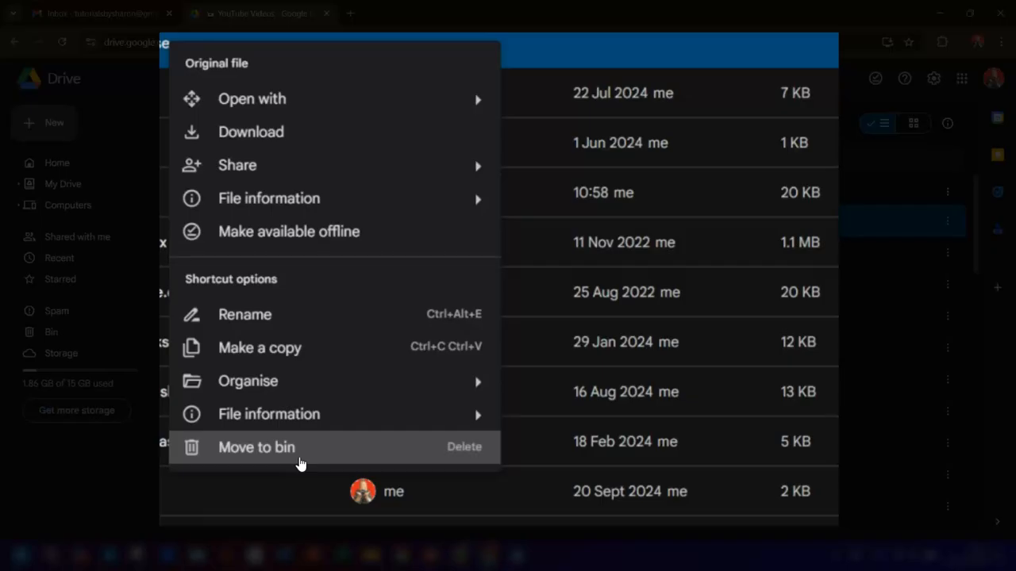
mouse_move(268, 413)
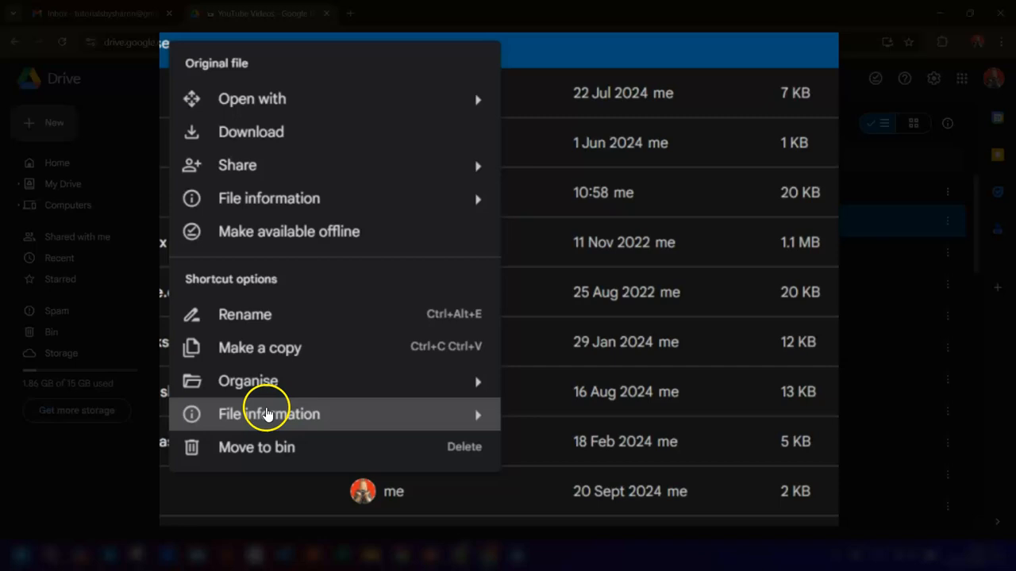
- Move the Baconipsum shortcut in YouTube Videos to the bin from its Shortcut options menu
click(257, 447)
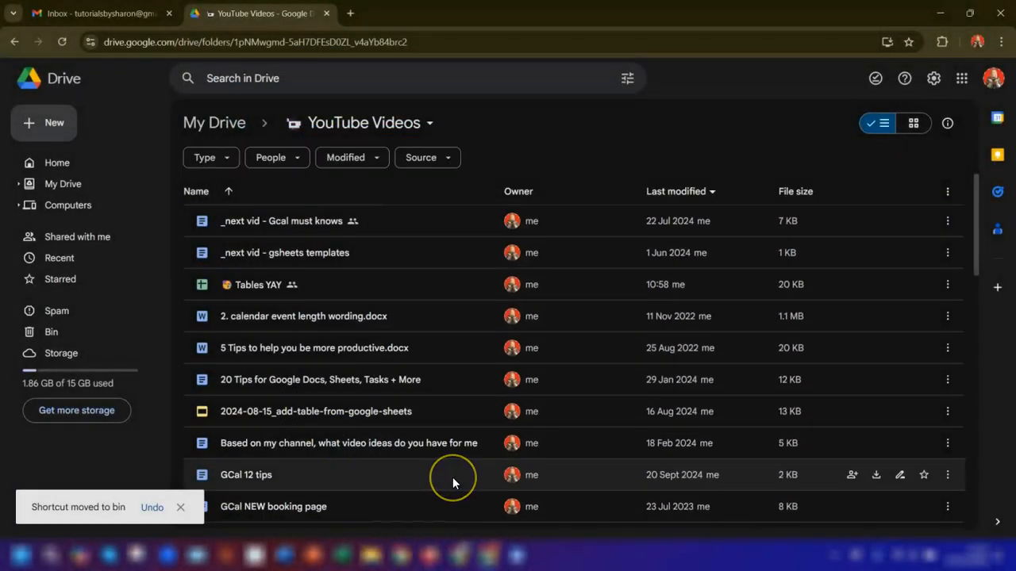
mouse_move(454, 483)
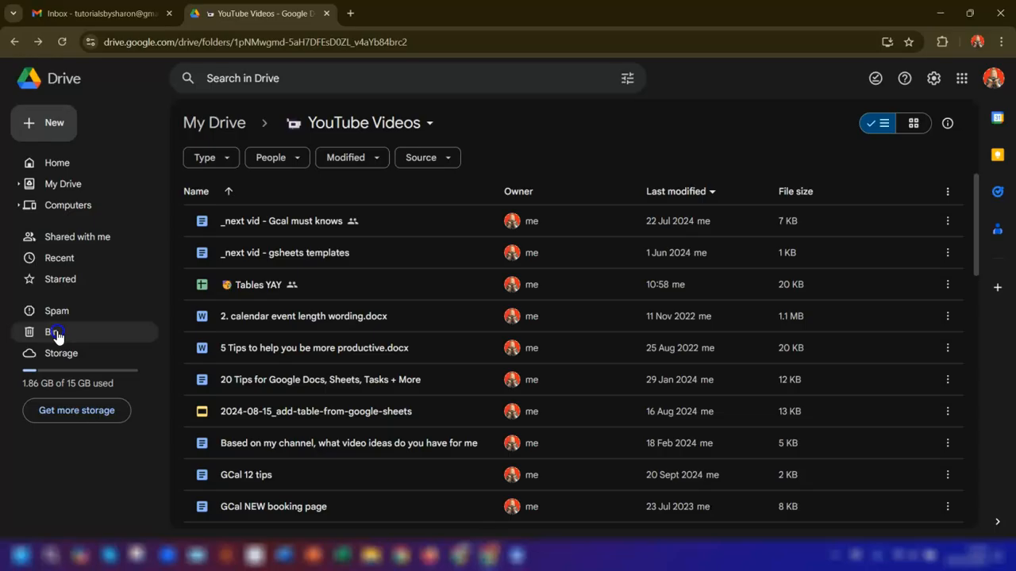
- Empty the Bin, deleting the BaconIpsum shortcut and the Untitled document forever
click(51, 331)
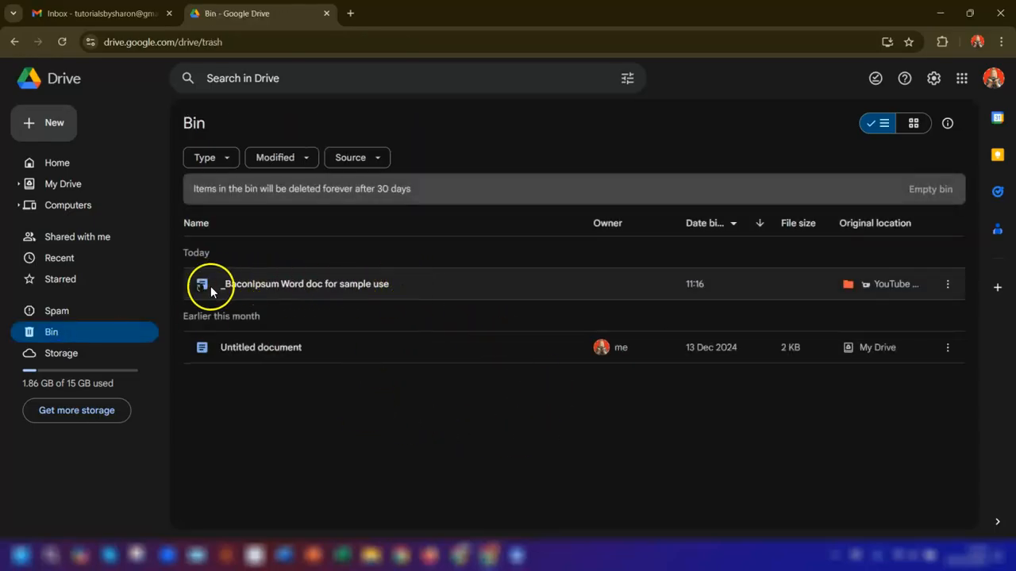
mouse_move(467, 435)
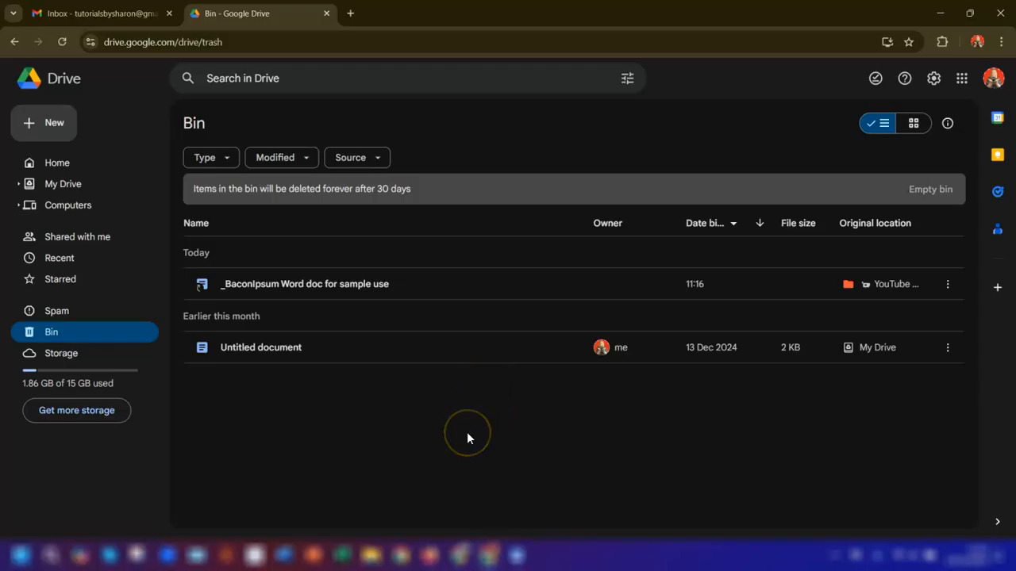
mouse_move(466, 438)
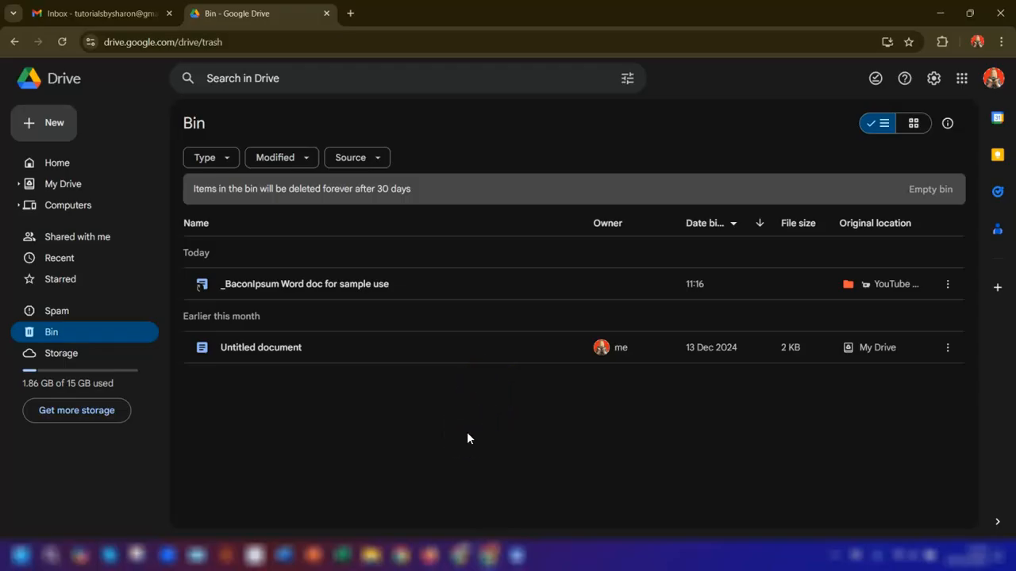
click(305, 283)
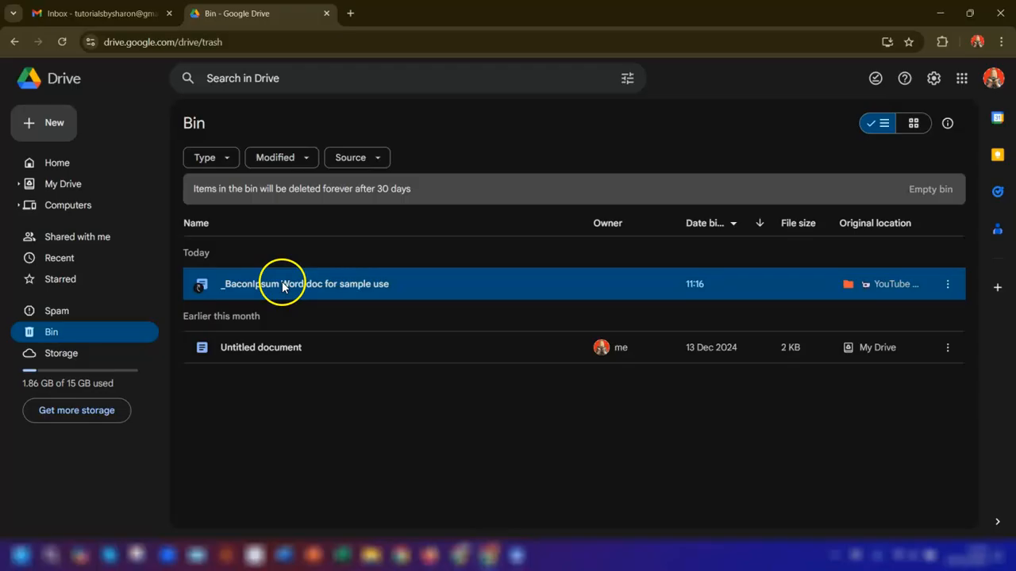
click(305, 282)
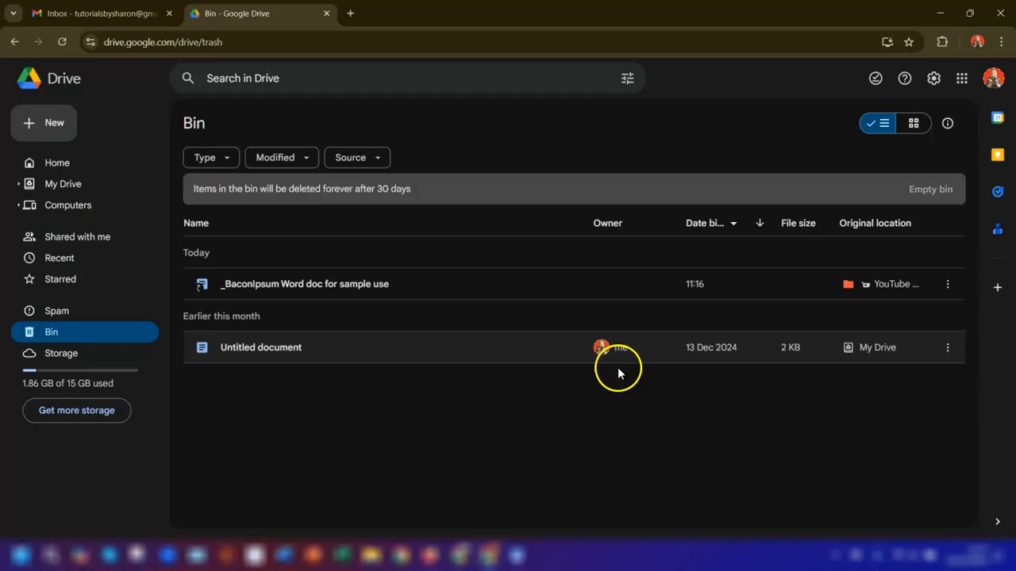
mouse_move(927, 189)
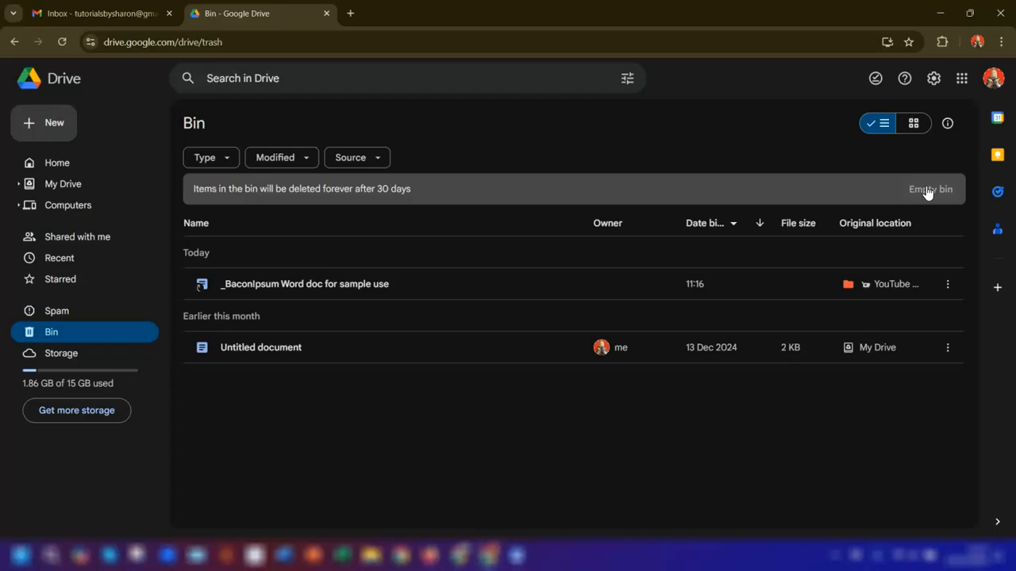
click(930, 188)
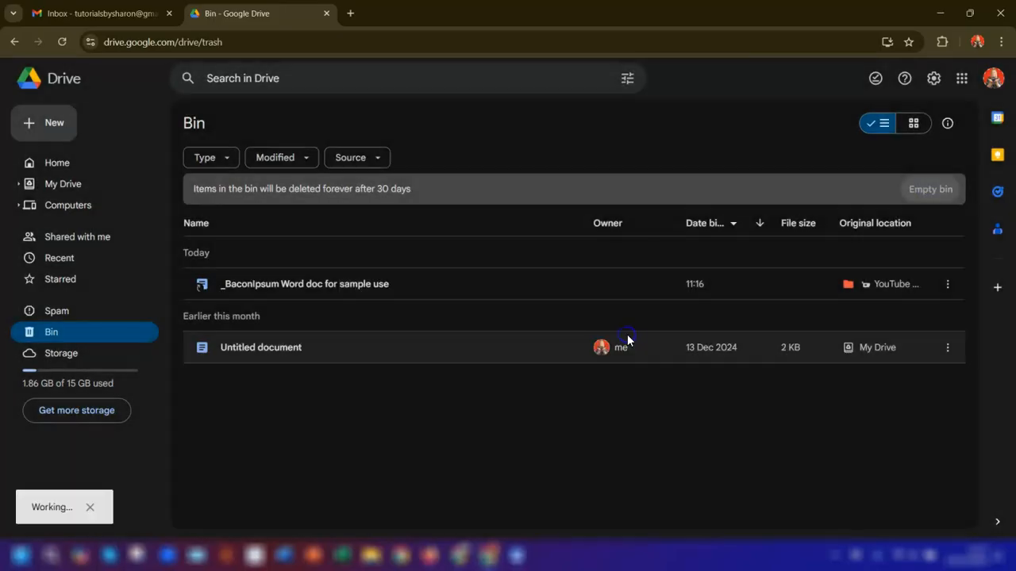
click(930, 189)
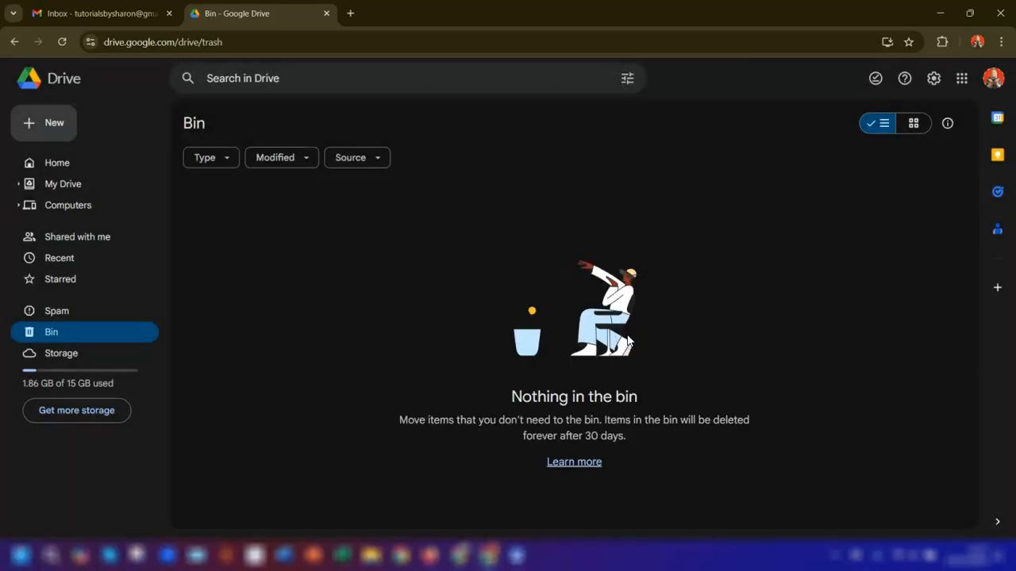